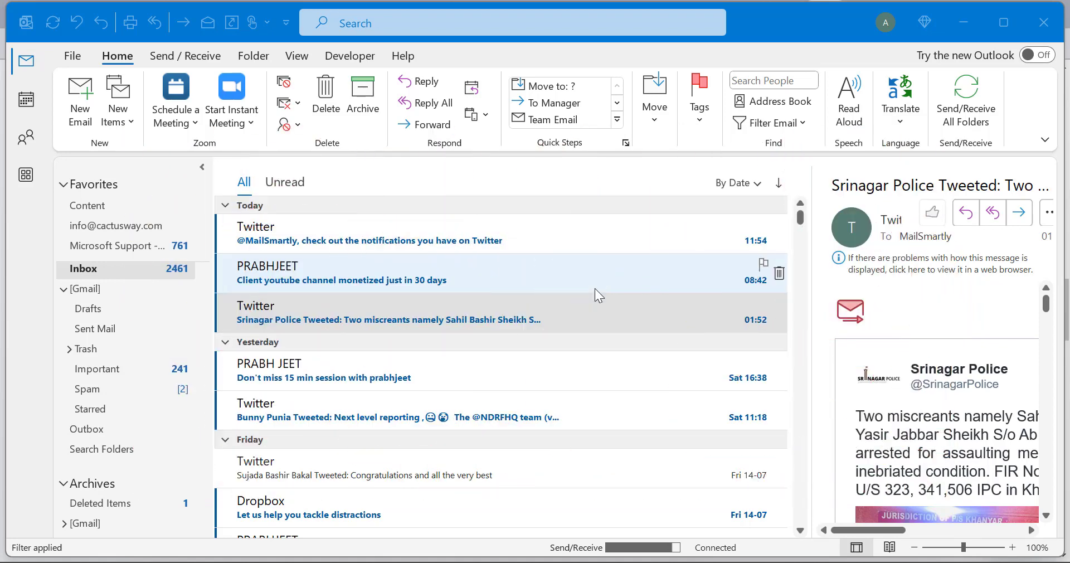
pyautogui.moveTo(253, 210)
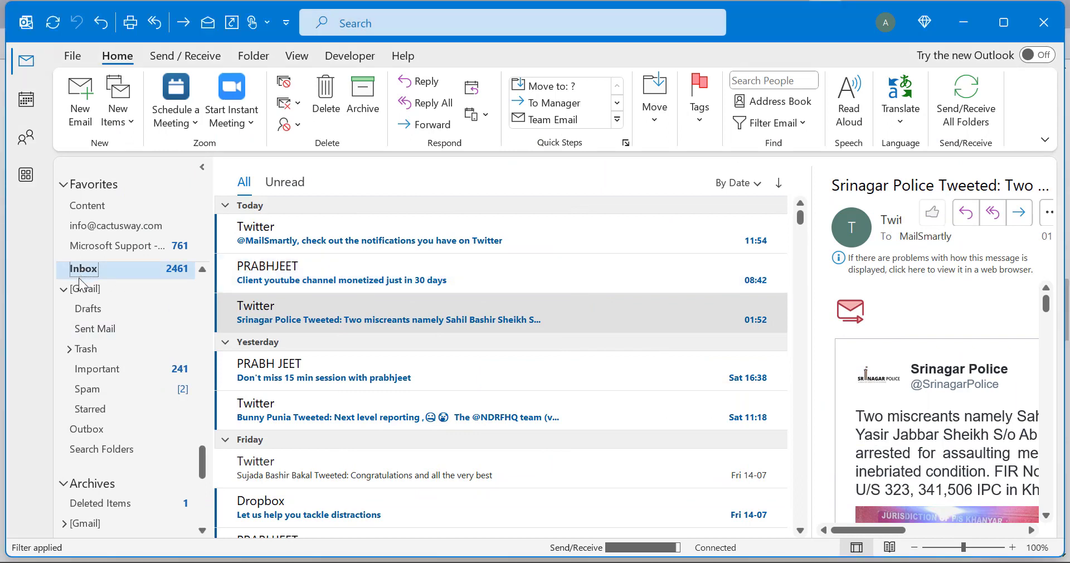
pyautogui.moveTo(397, 326)
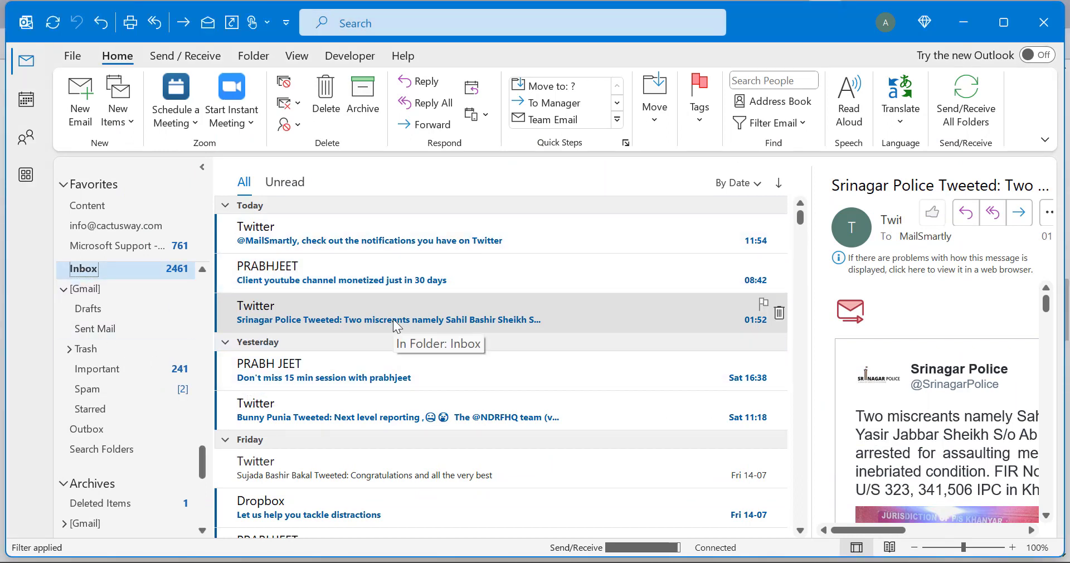
# - Start a new rule from the selected Srinagar Police tweet via Home > Rules > Create Rule
pyautogui.click(386, 312)
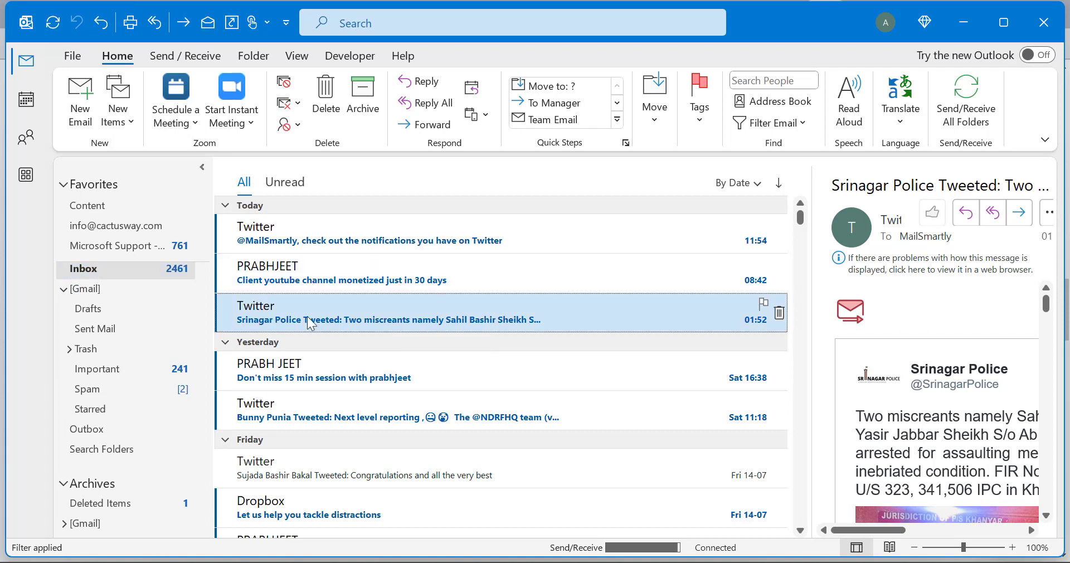
pyautogui.moveTo(321, 324)
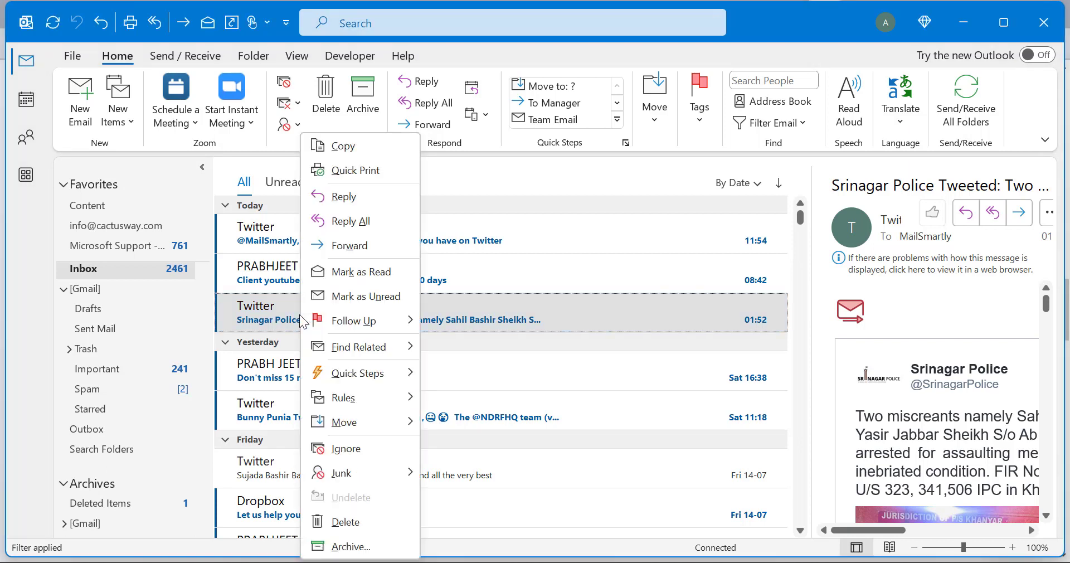
pyautogui.moveTo(355, 320)
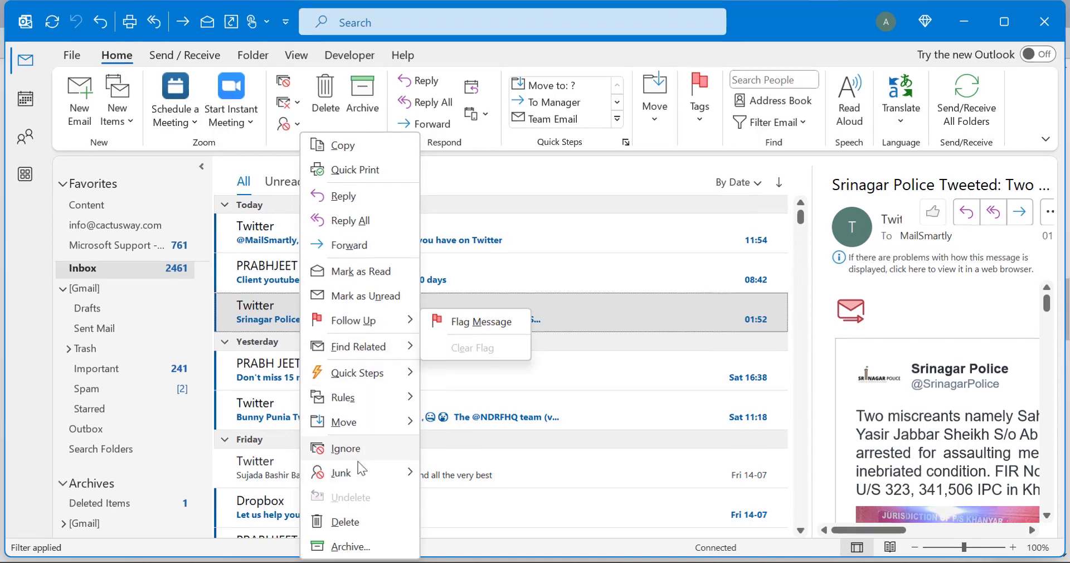
pyautogui.click(339, 471)
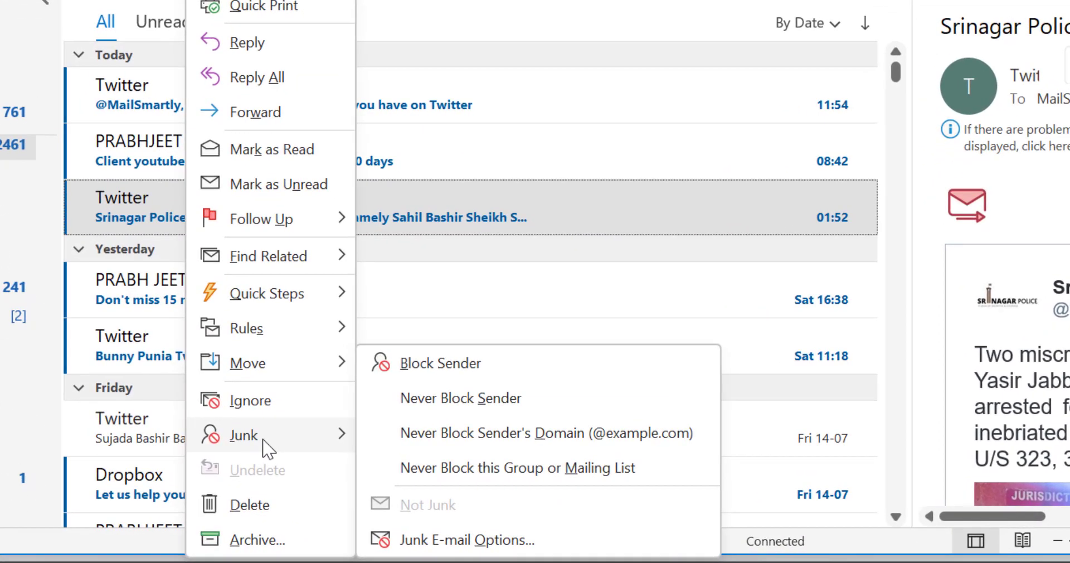
pyautogui.moveTo(467, 540)
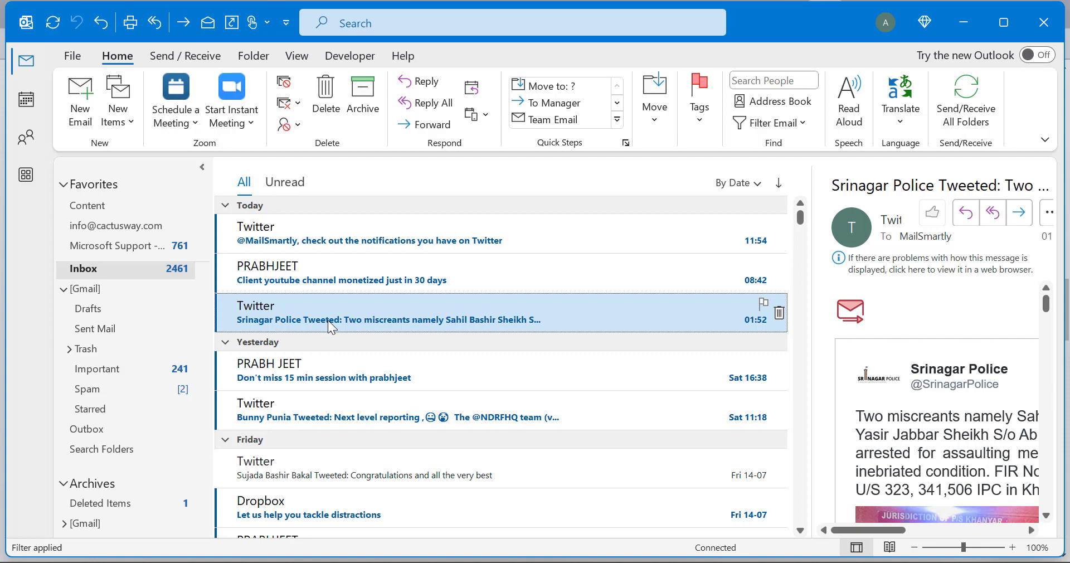
pyautogui.moveTo(325, 323)
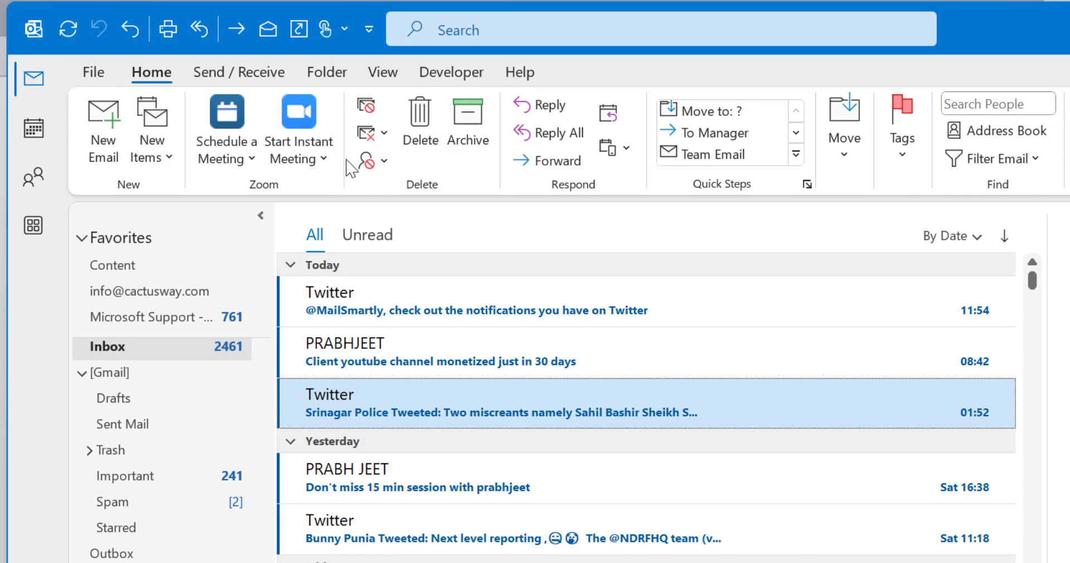
pyautogui.moveTo(366, 162)
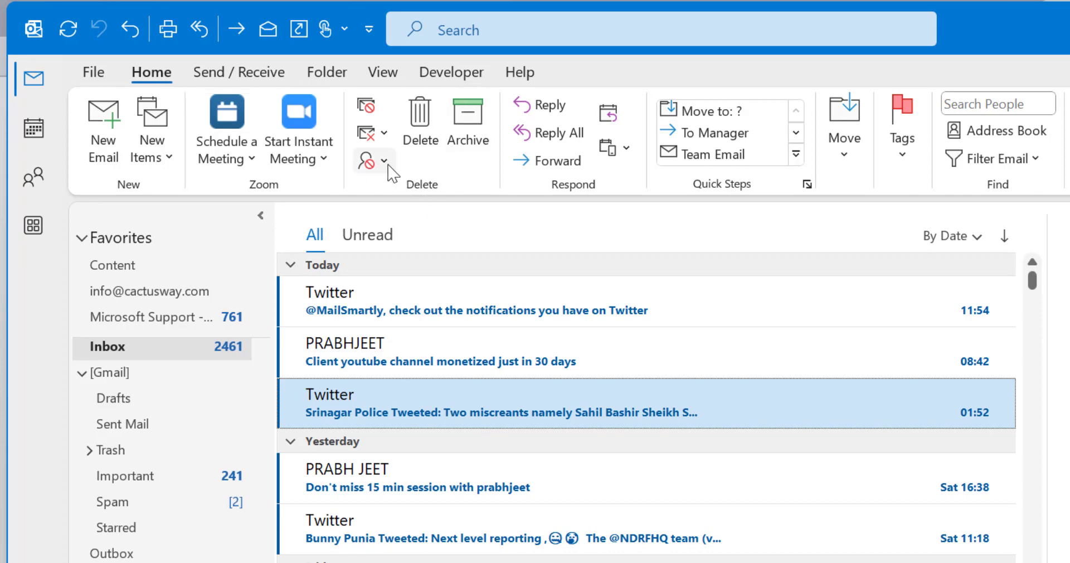
pyautogui.click(386, 162)
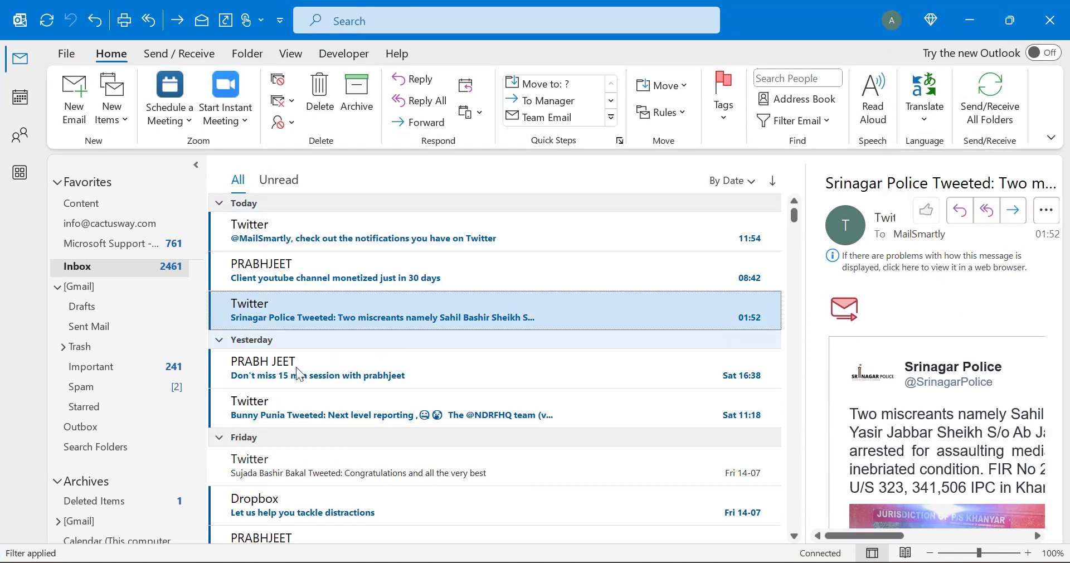
pyautogui.moveTo(318, 312)
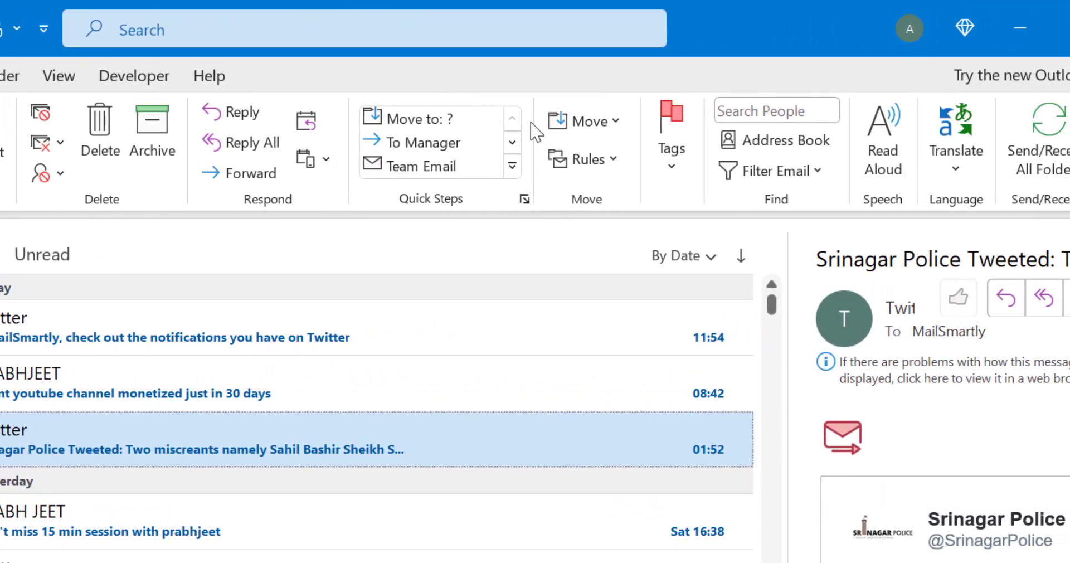
pyautogui.moveTo(583, 158)
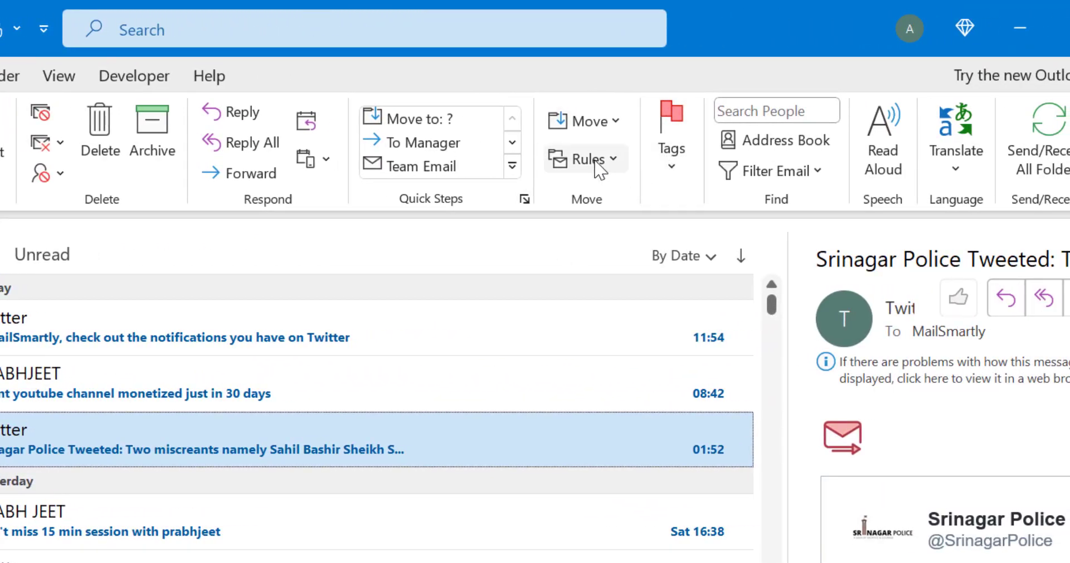
pyautogui.click(583, 159)
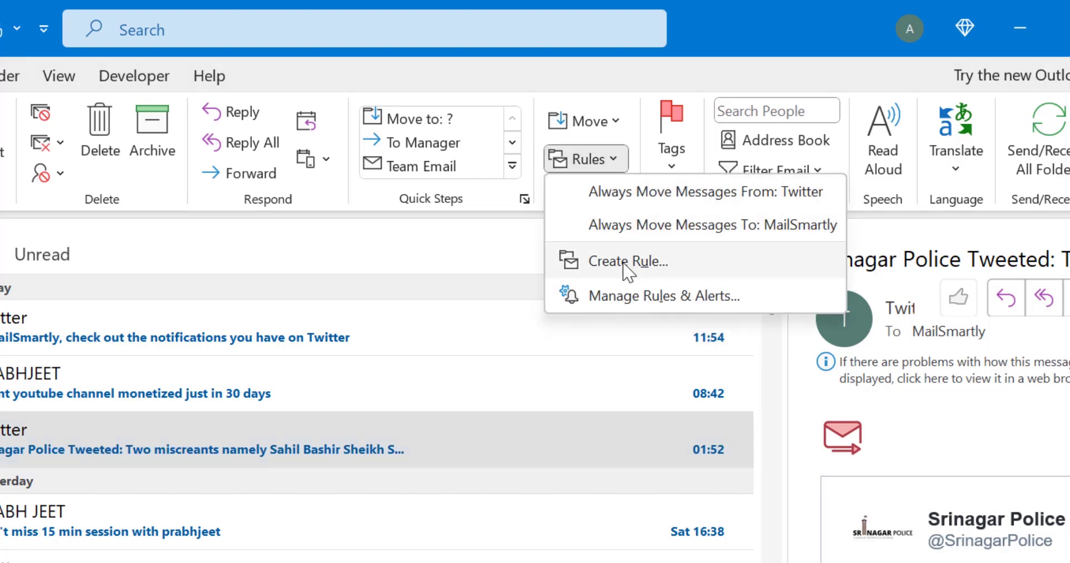
pyautogui.click(627, 261)
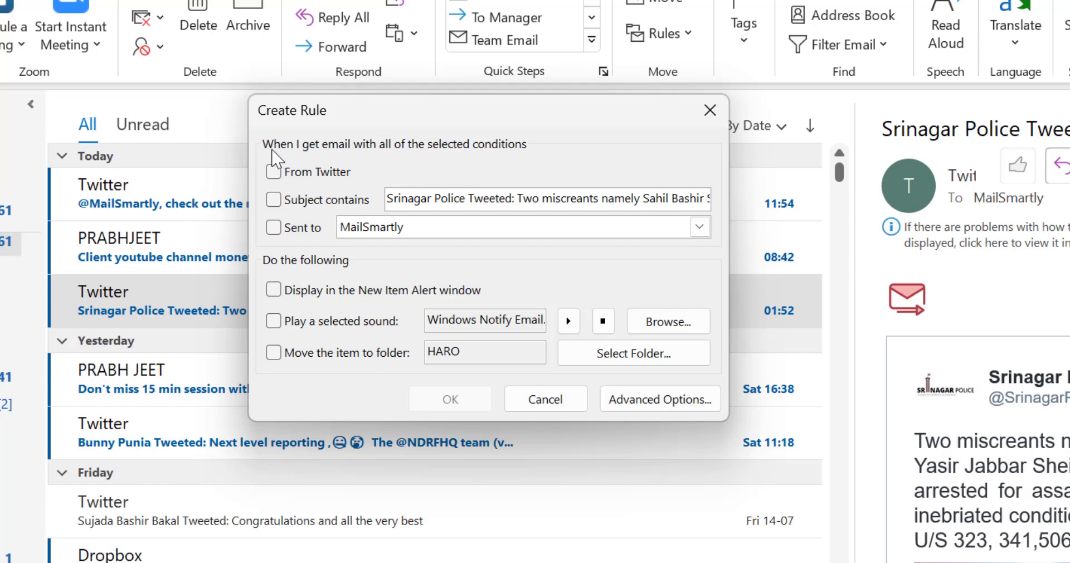
pyautogui.moveTo(401, 161)
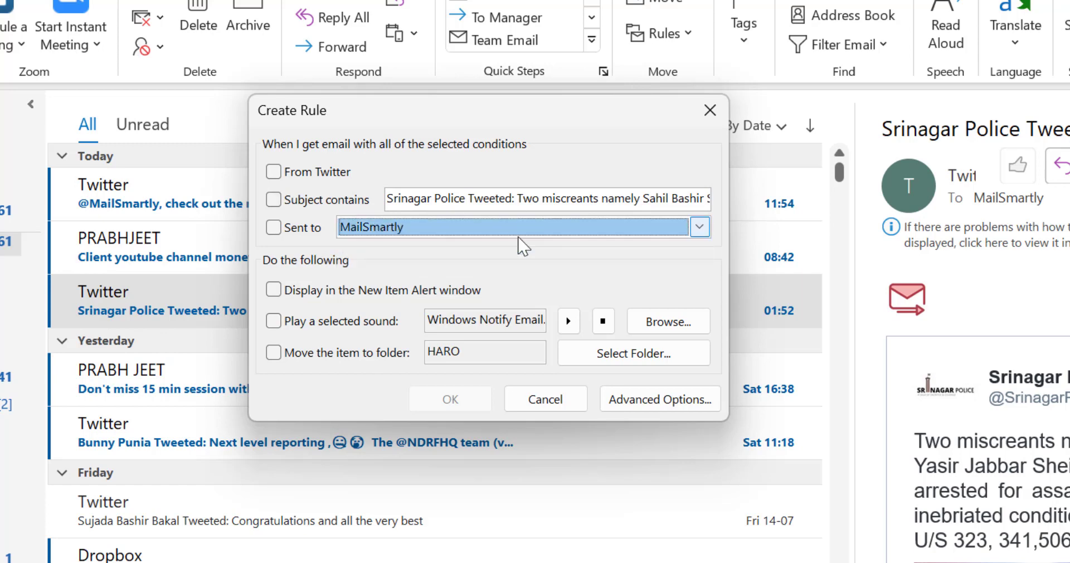
pyautogui.moveTo(556, 152)
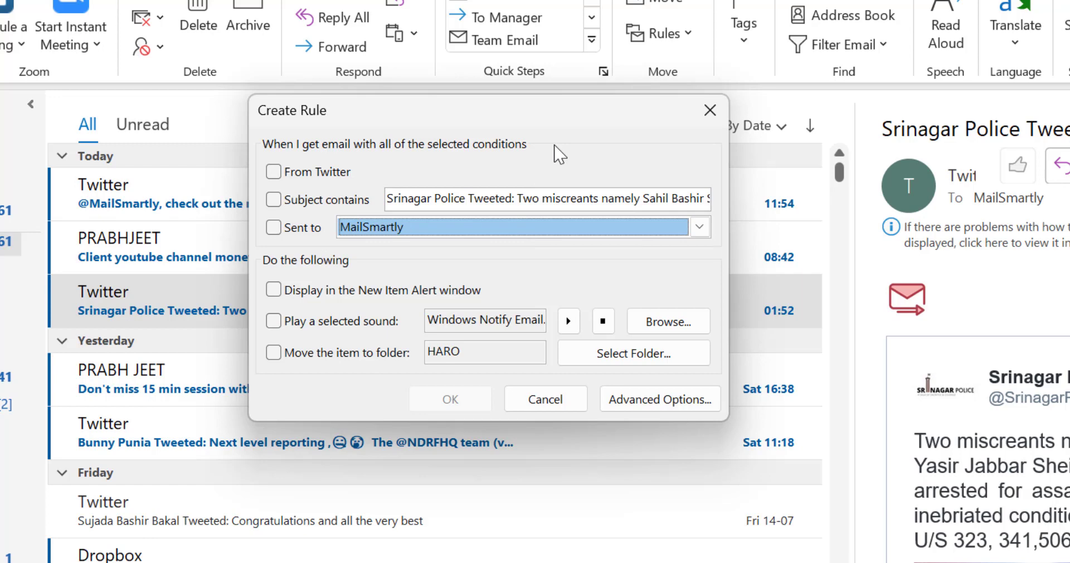
pyautogui.moveTo(274, 172)
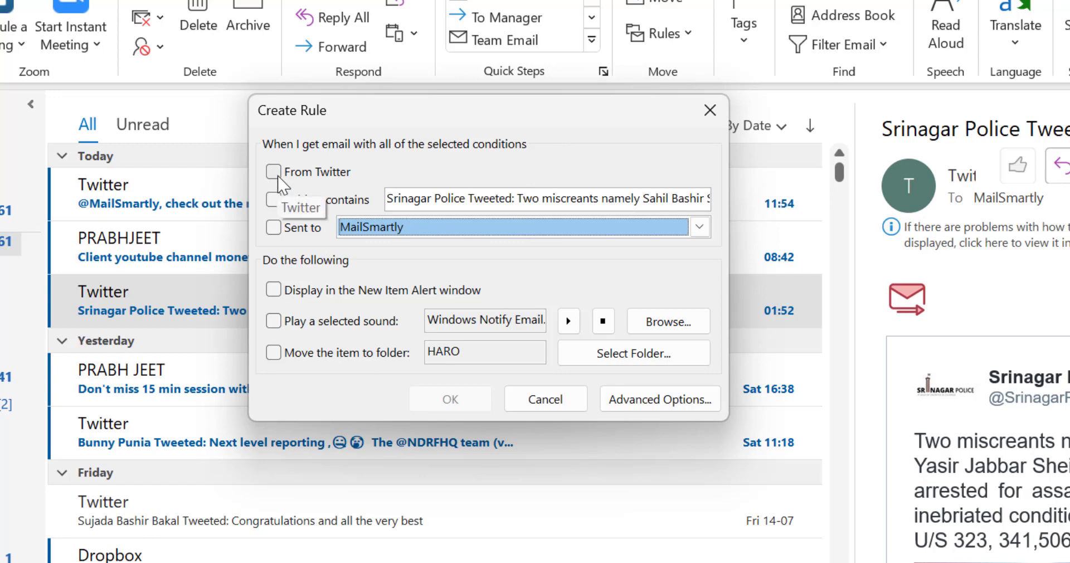
# - Make the rule match mail From Twitter and go to Advanced Options for the Rules Wizard
pyautogui.click(273, 171)
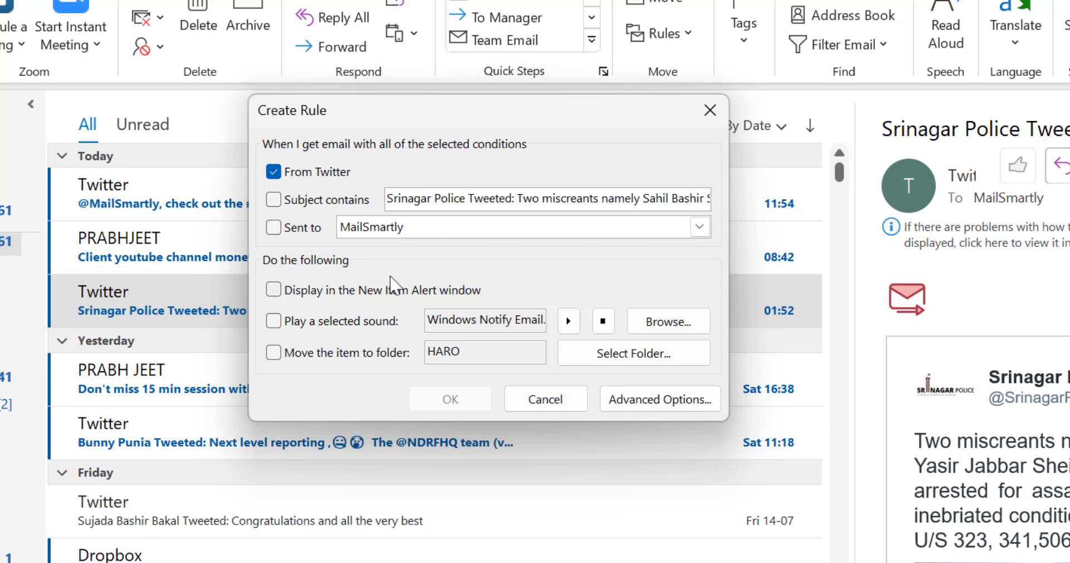
pyautogui.moveTo(304, 408)
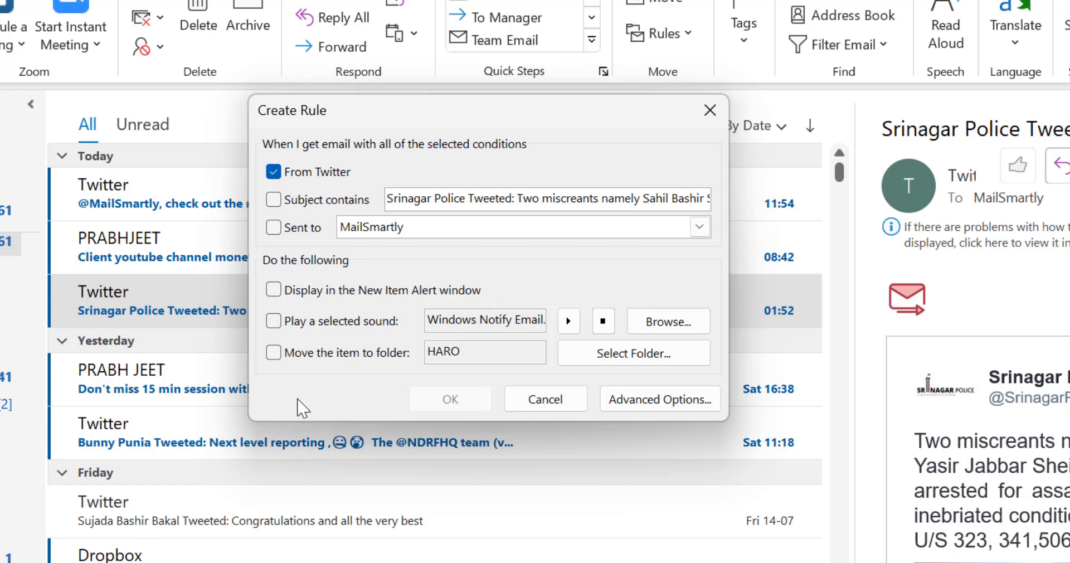
pyautogui.moveTo(491, 419)
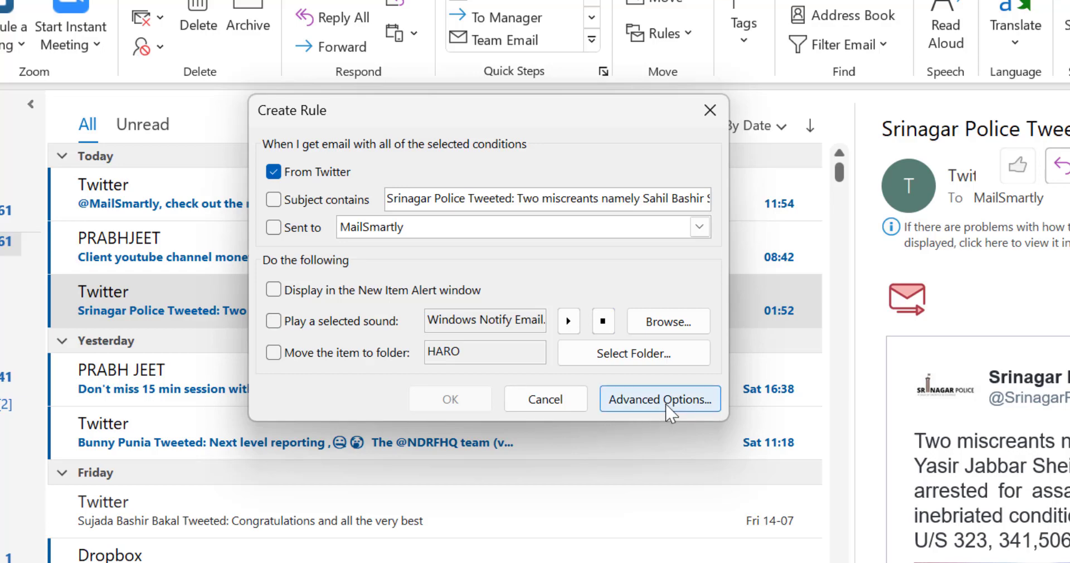
pyautogui.click(659, 399)
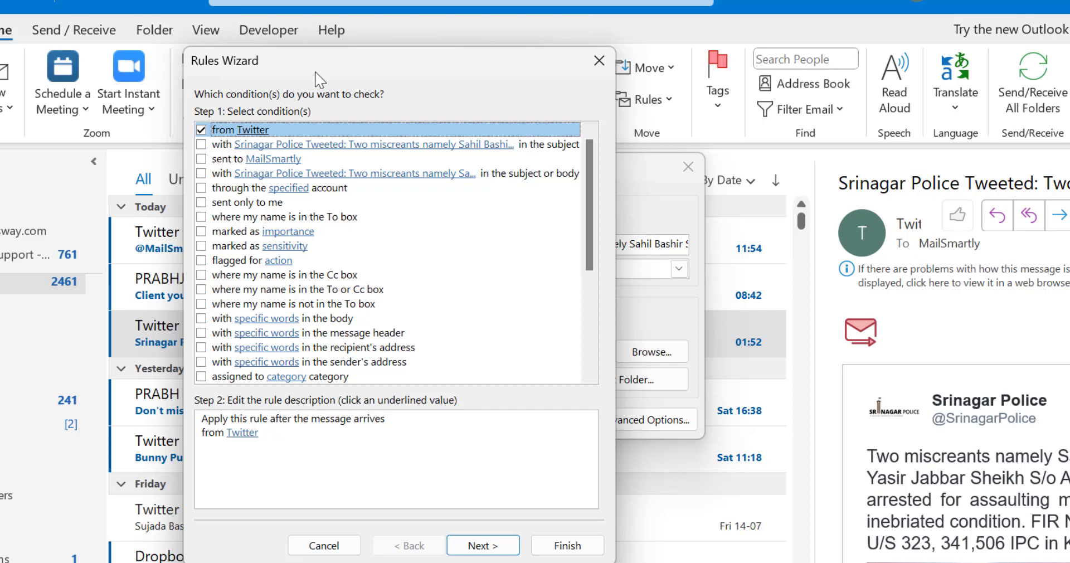
pyautogui.moveTo(221, 106)
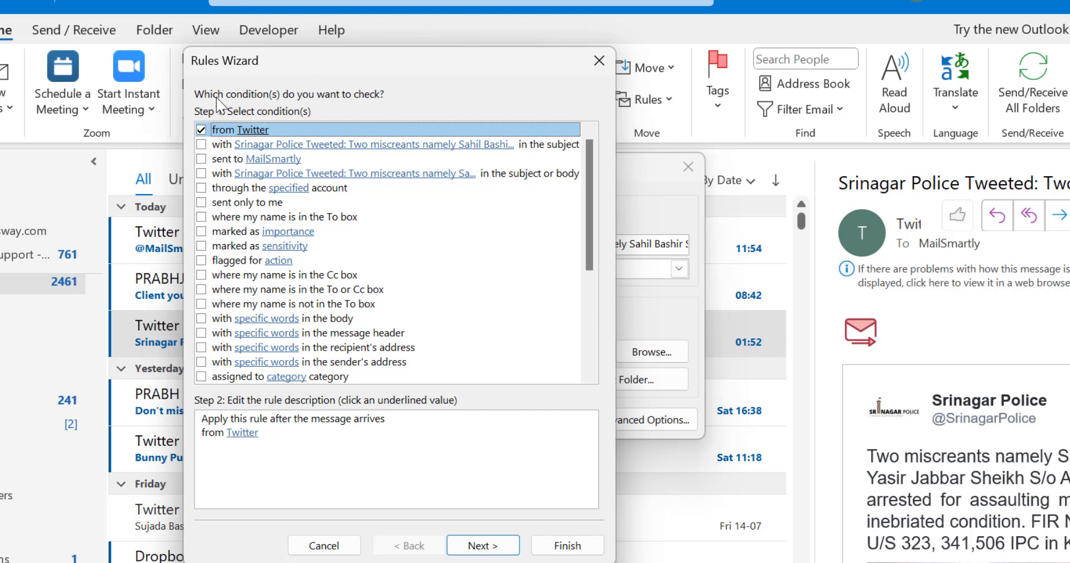
pyautogui.moveTo(254, 130)
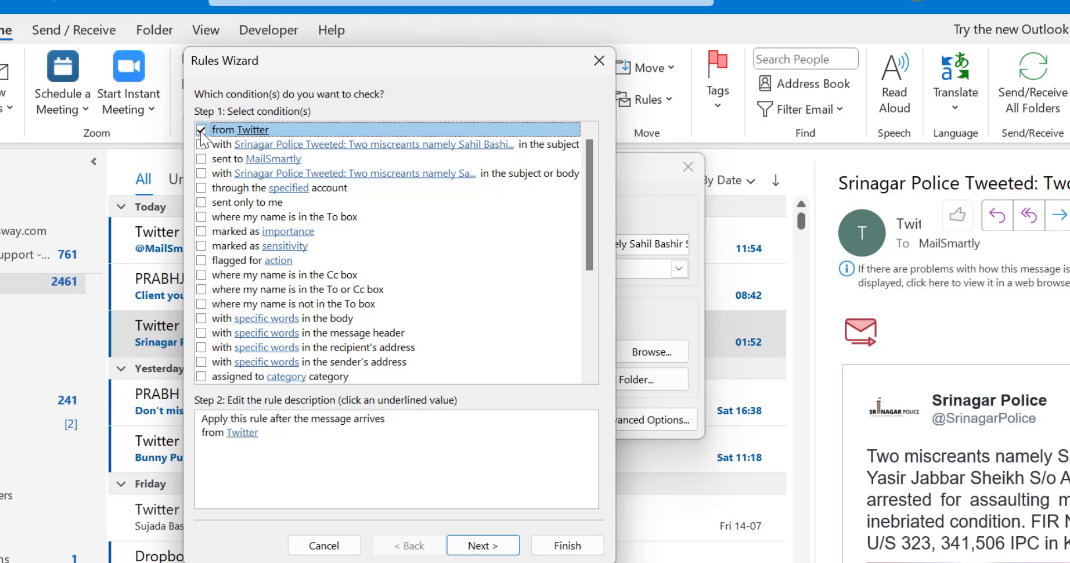
pyautogui.moveTo(241, 151)
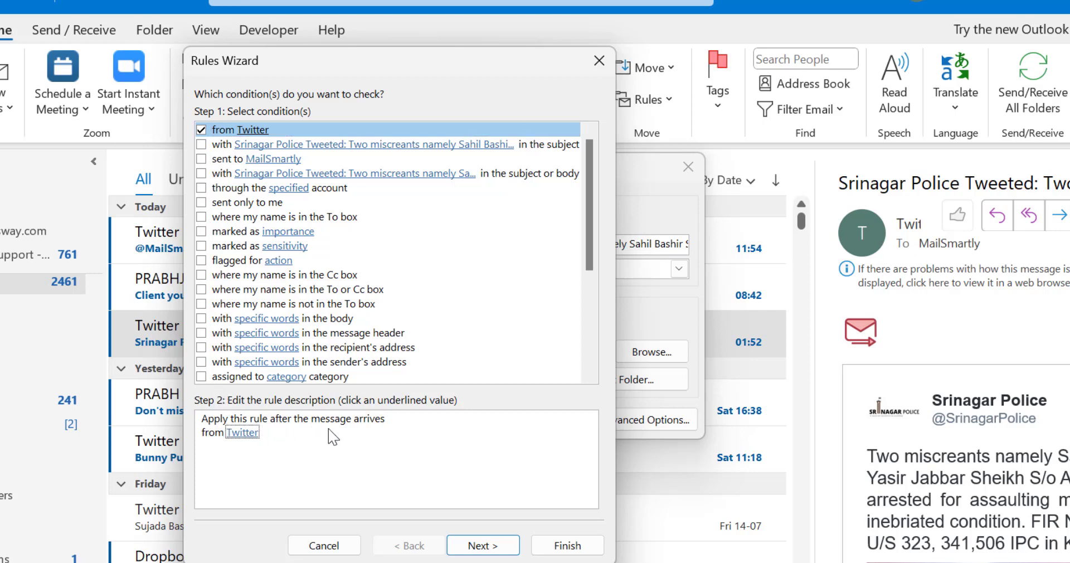
pyautogui.moveTo(244, 431)
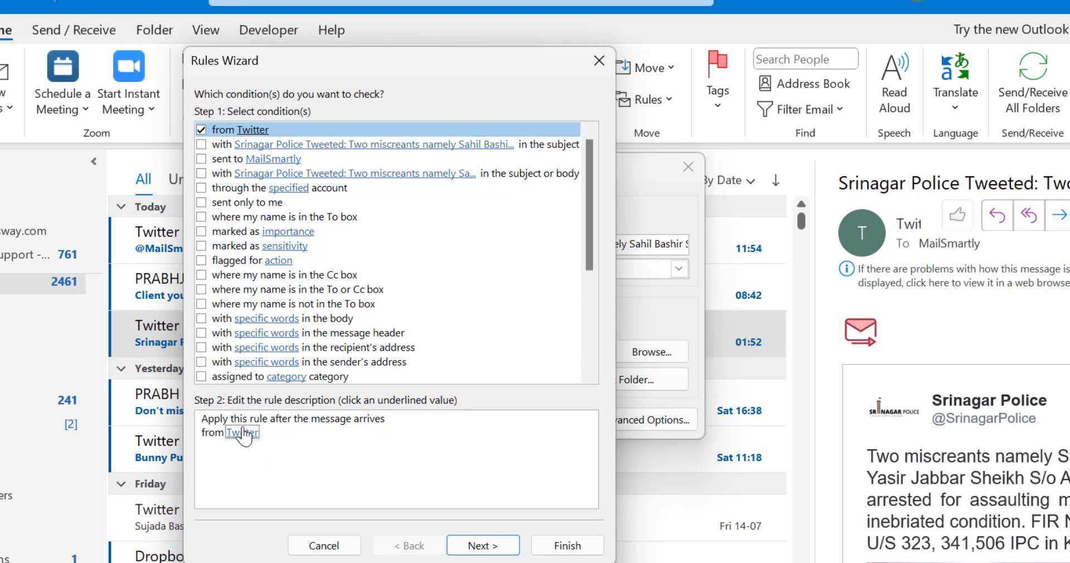
pyautogui.moveTo(481, 545)
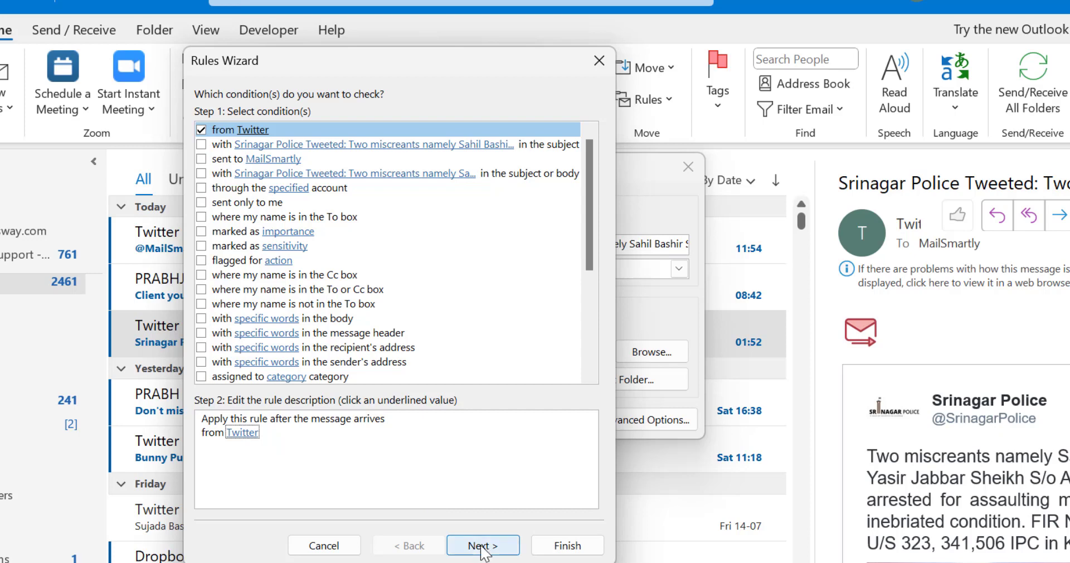
# - Keep the 'from Twitter' condition and advance to the actions step
pyautogui.click(482, 545)
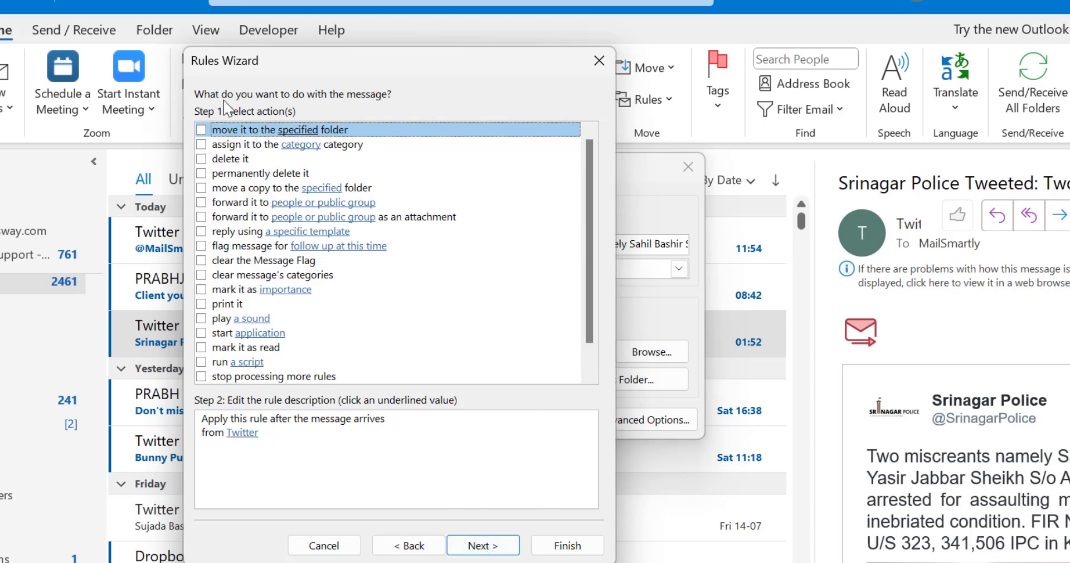
pyautogui.moveTo(418, 110)
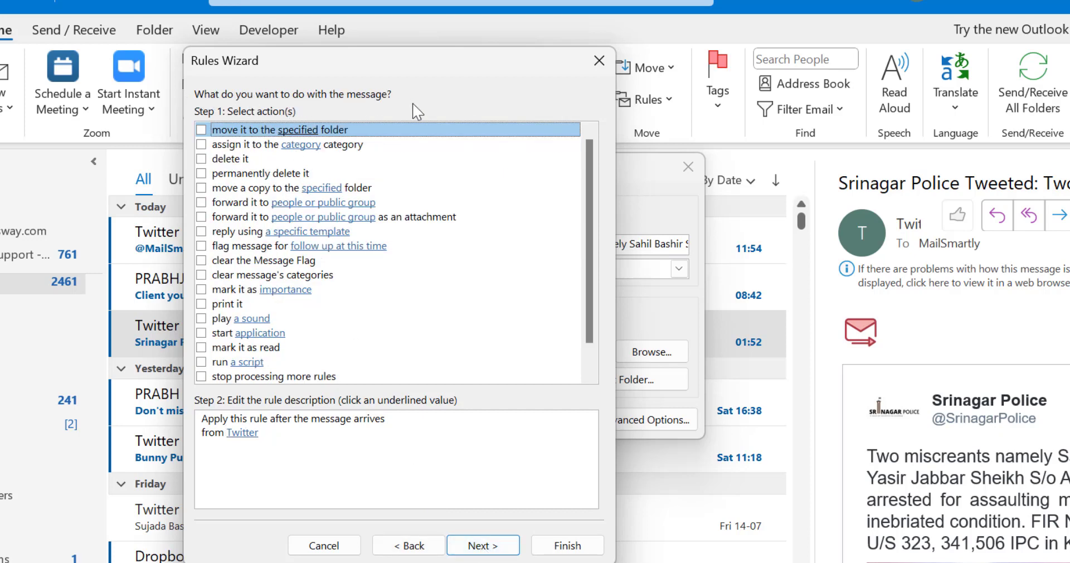
pyautogui.moveTo(453, 274)
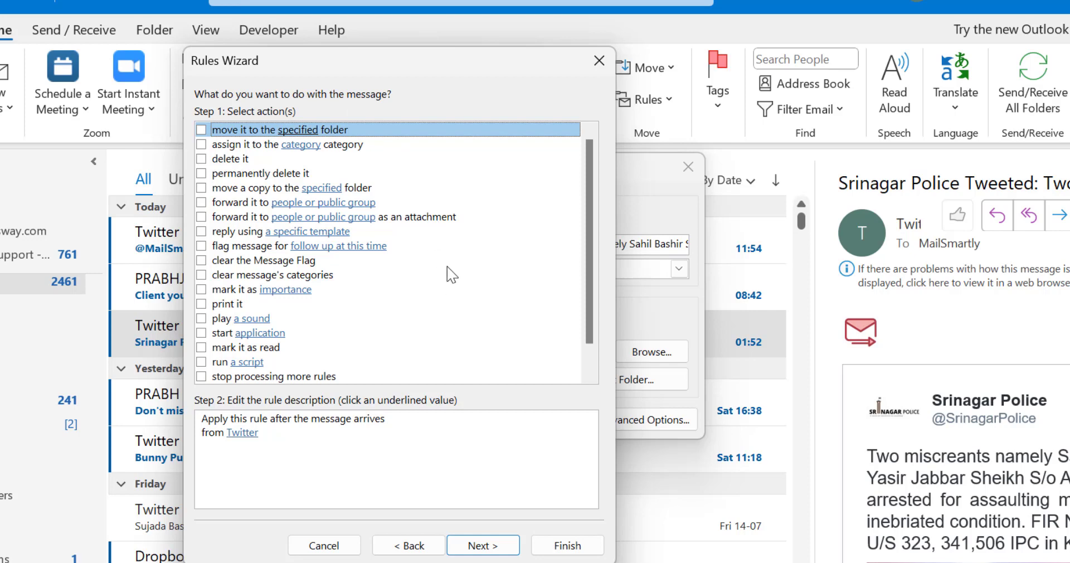
pyautogui.moveTo(215, 144)
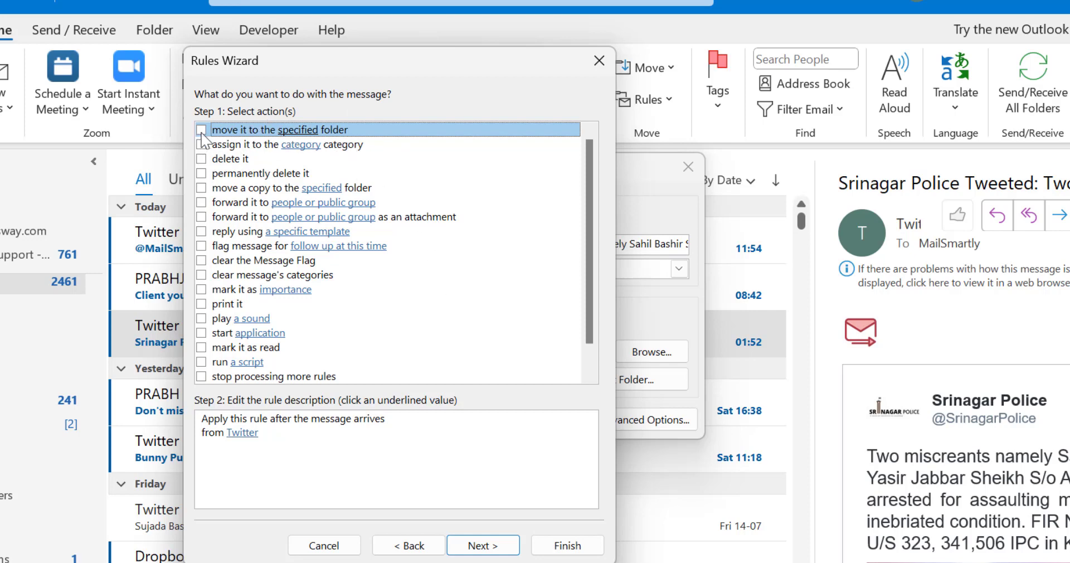
# - Add the 'move it to the specified folder' action to the rule
pyautogui.click(203, 130)
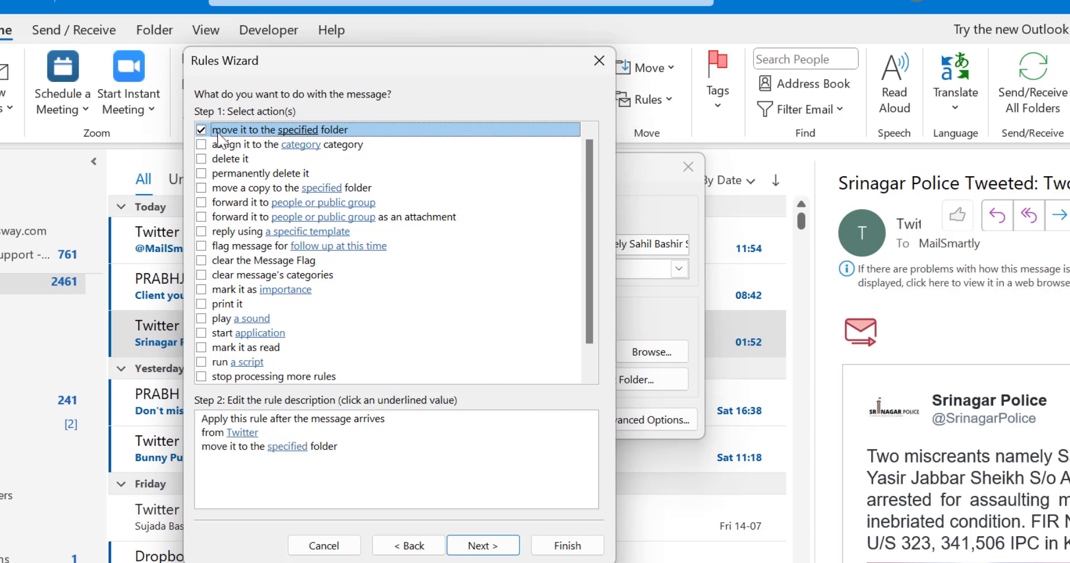
pyautogui.click(287, 446)
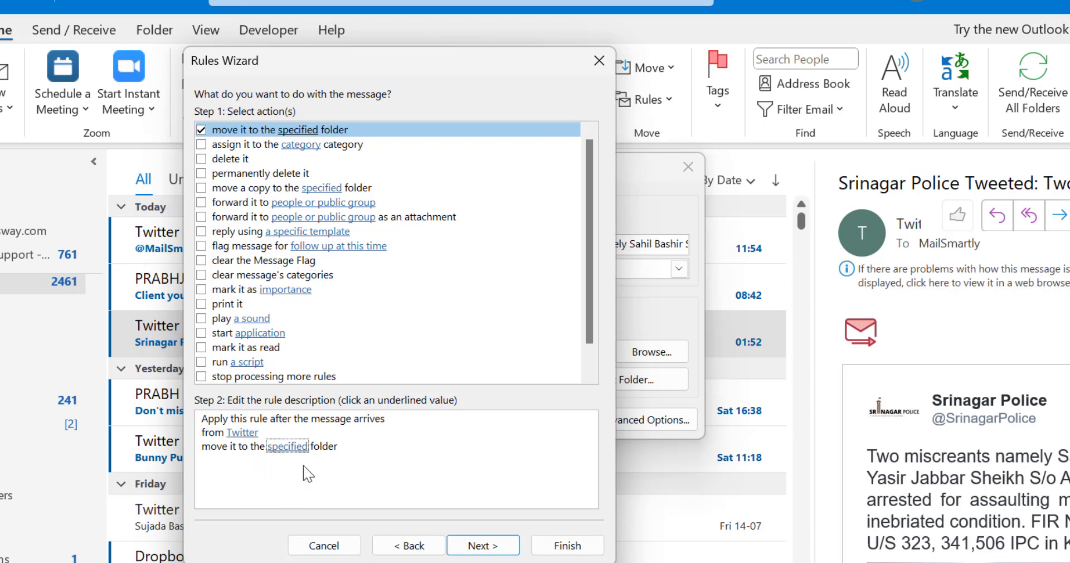
pyautogui.moveTo(286, 457)
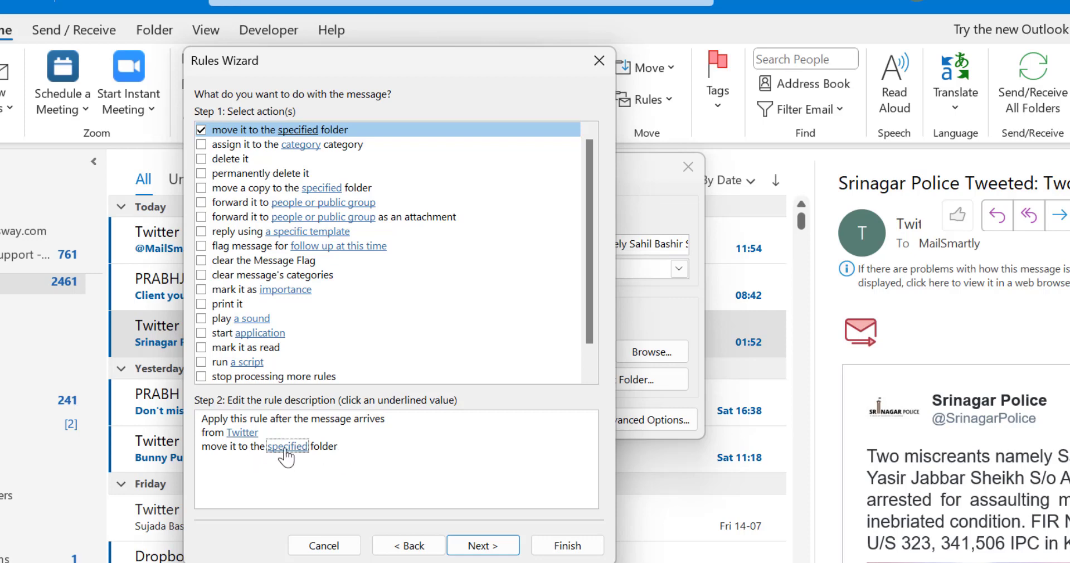
# - Set the destination folder to Spam under [Gmail] and advance to exceptions
pyautogui.click(287, 446)
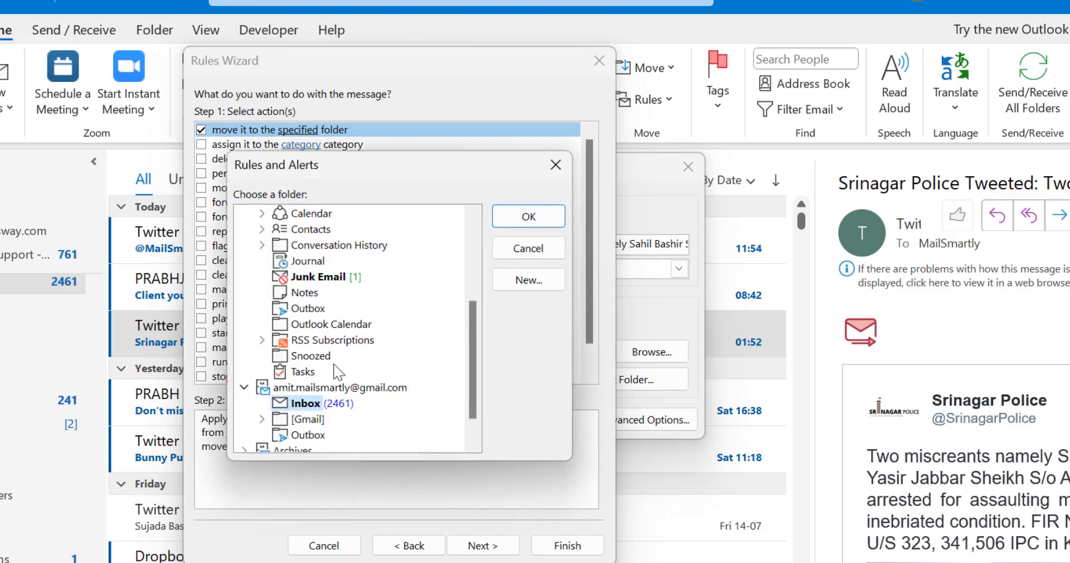
pyautogui.moveTo(361, 179)
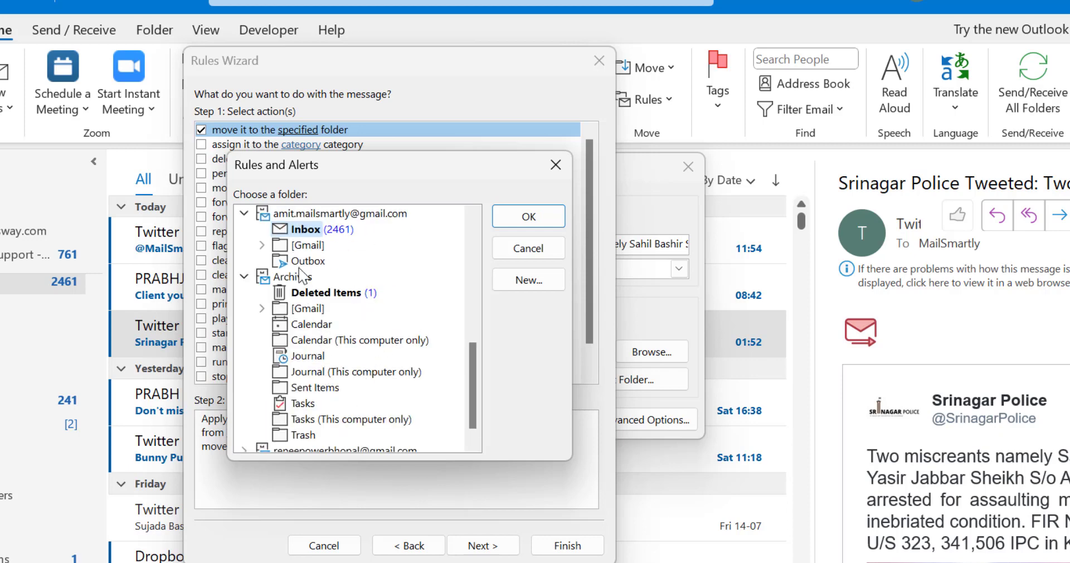
pyautogui.click(261, 246)
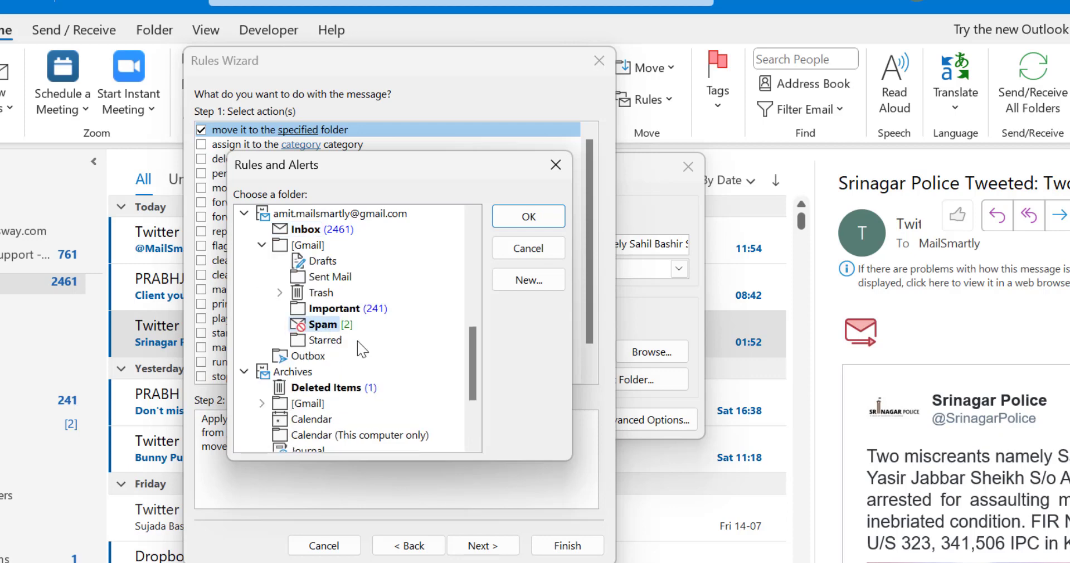
pyautogui.click(527, 216)
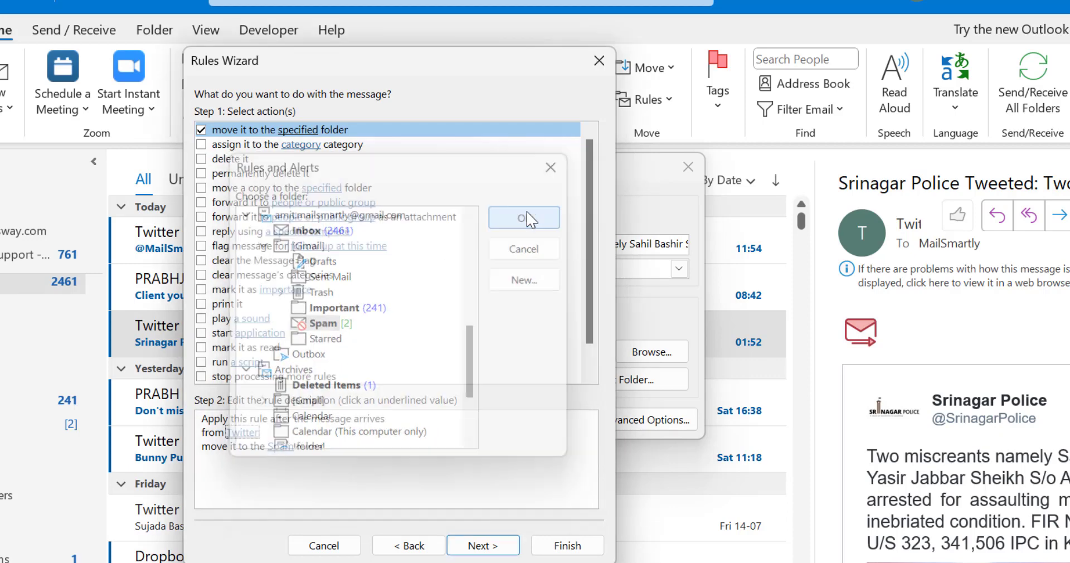
pyautogui.click(524, 217)
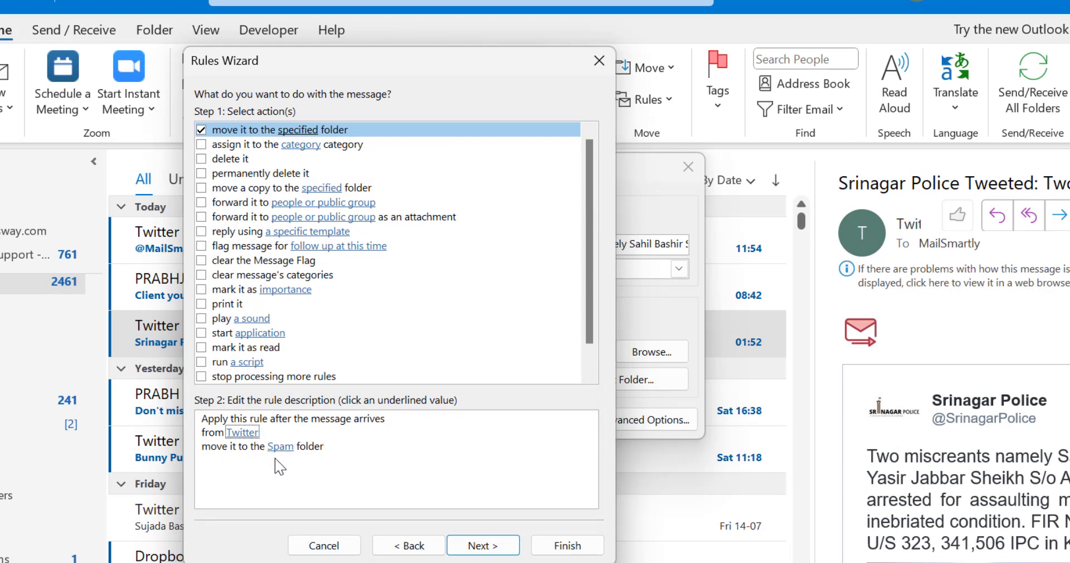
pyautogui.click(481, 545)
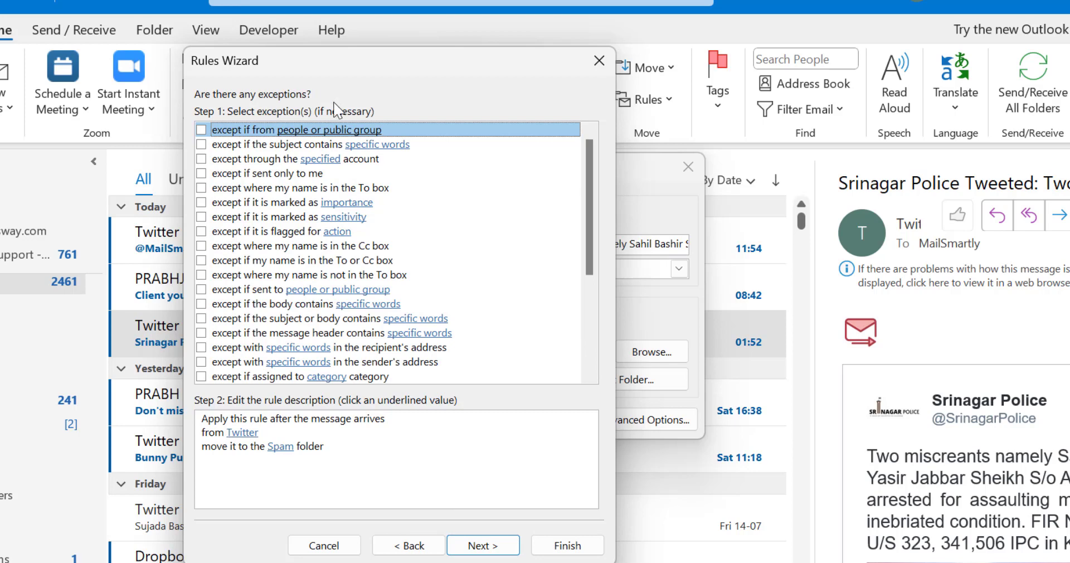
# - Leave all exceptions unchecked and advance to the final setup step
pyautogui.scroll(-3)
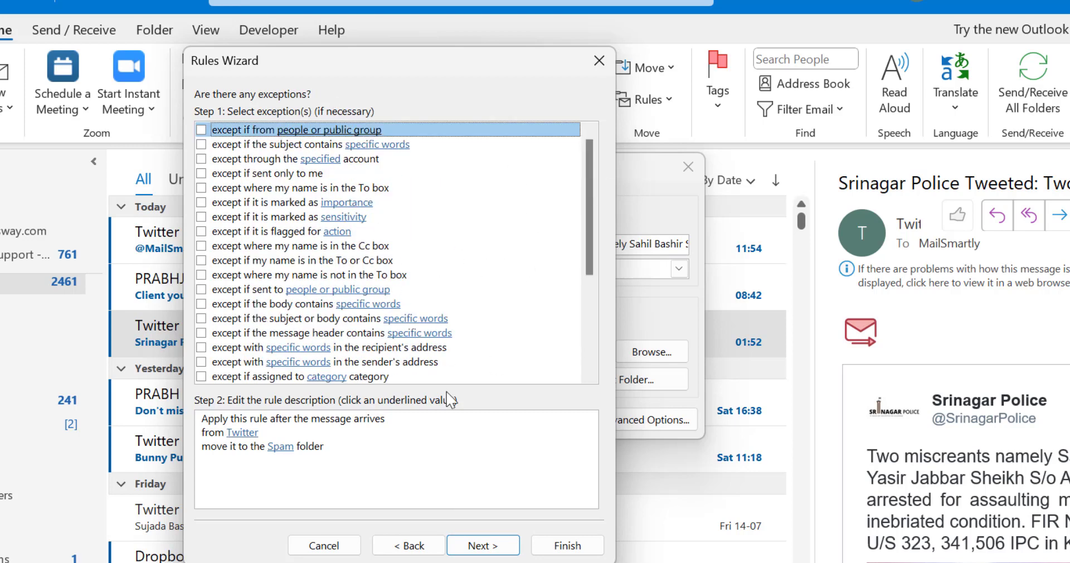
pyautogui.click(483, 546)
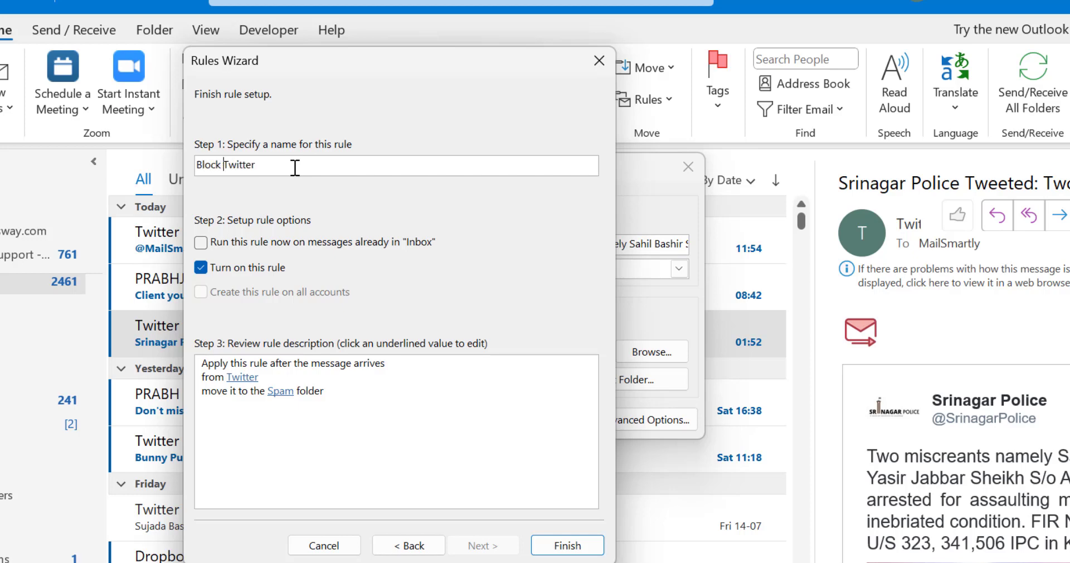
pyautogui.moveTo(281, 238)
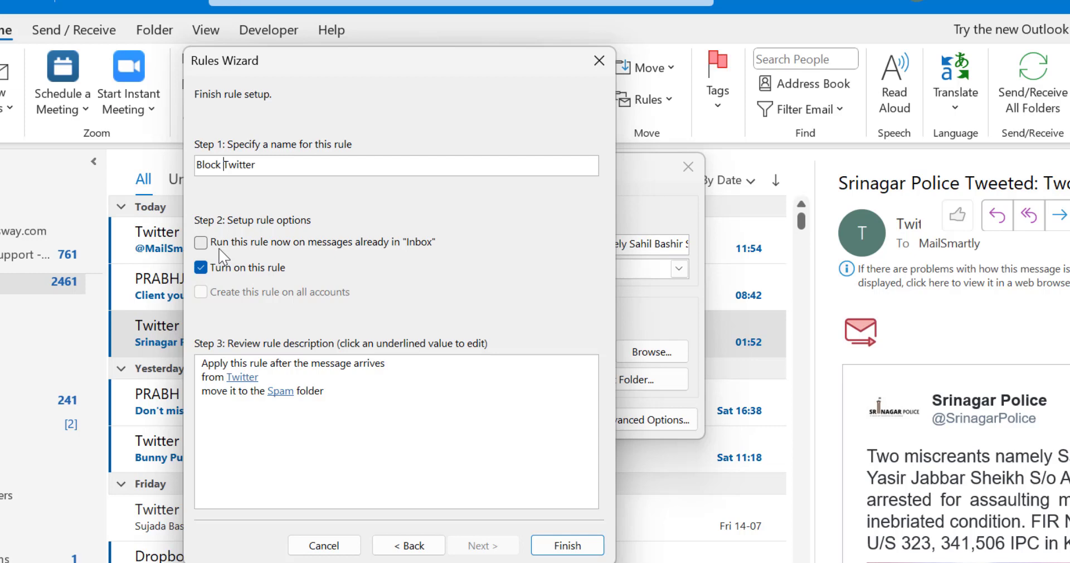
pyautogui.moveTo(245, 252)
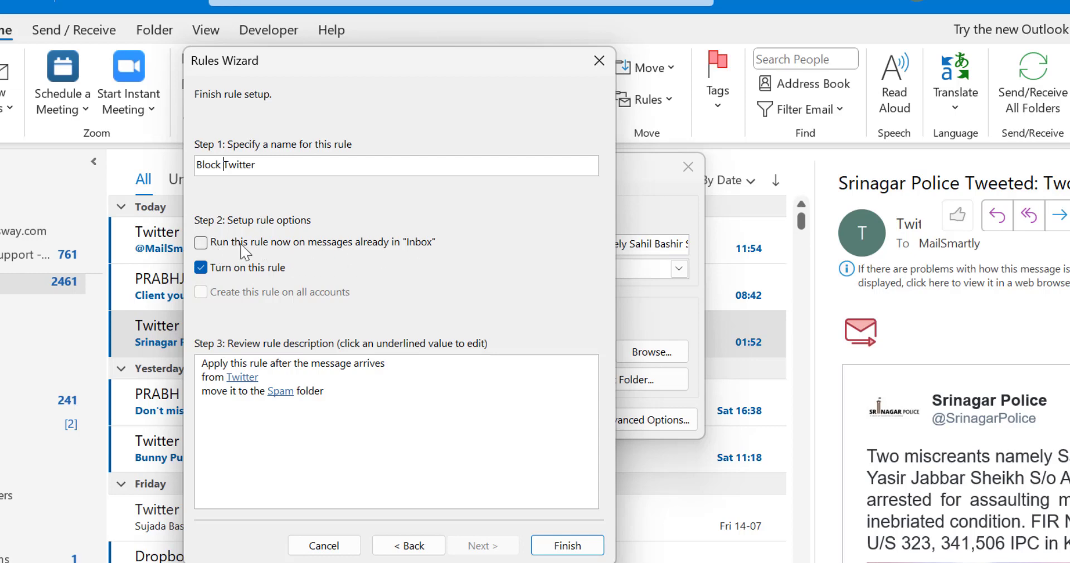
# - Finish the 'Block Twitter' rule set to run now on messages already in Inbox
pyautogui.click(201, 242)
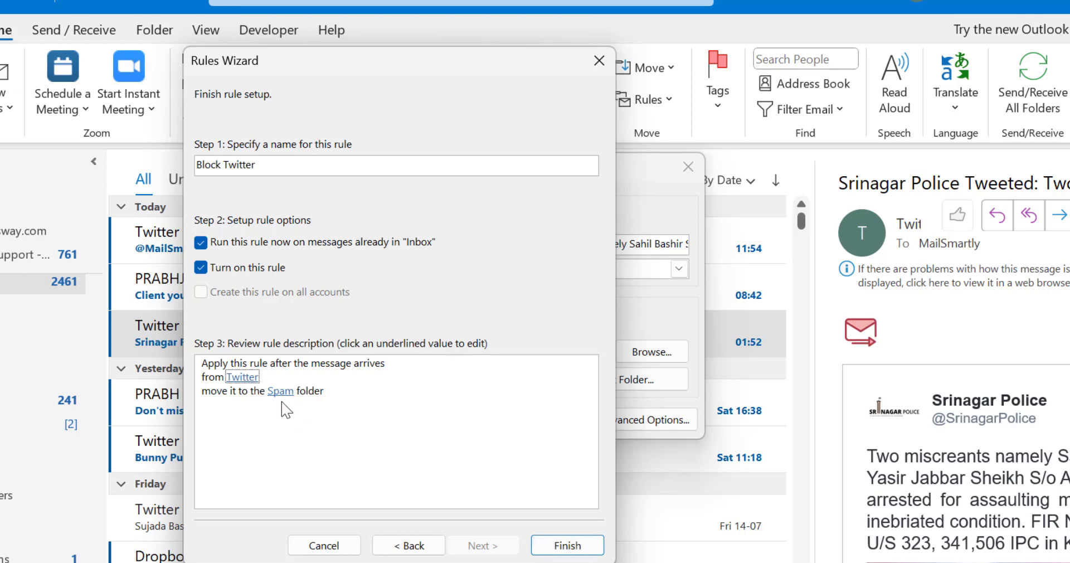
pyautogui.click(566, 545)
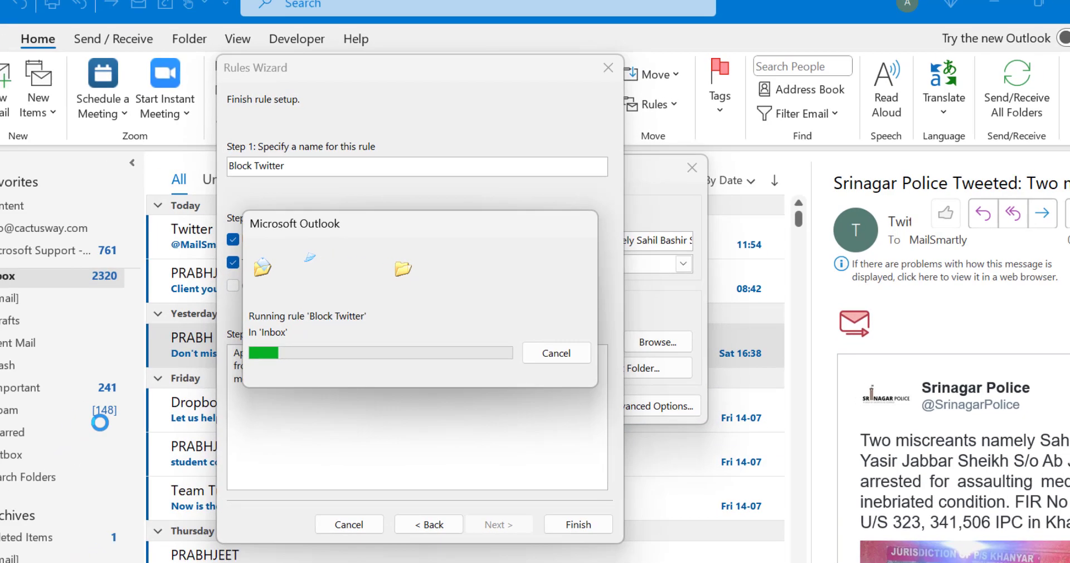
# - Close Rules and Alerts after the rule runs, returning to the mailbox
pyautogui.click(576, 524)
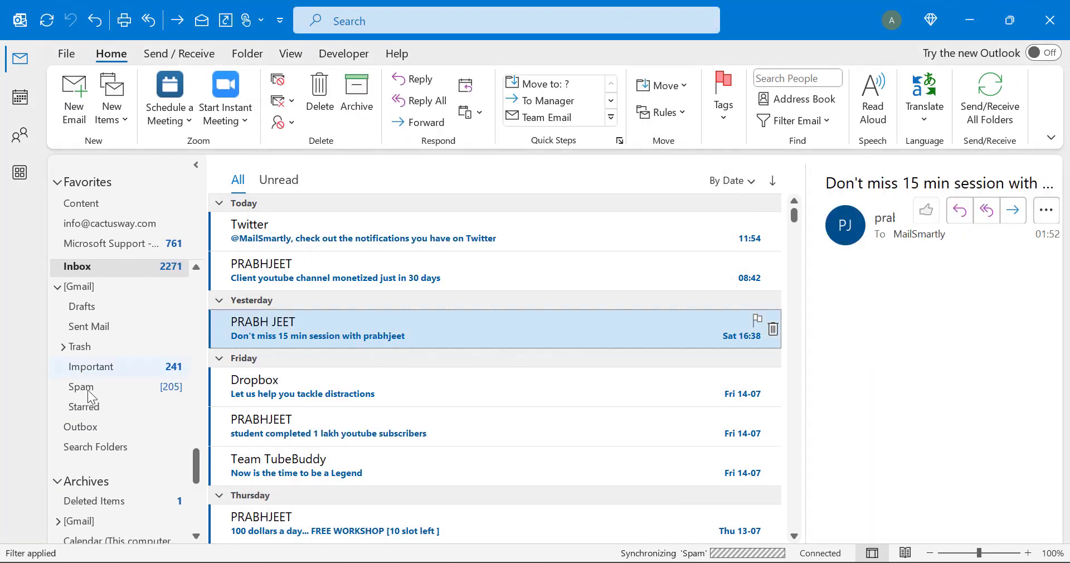